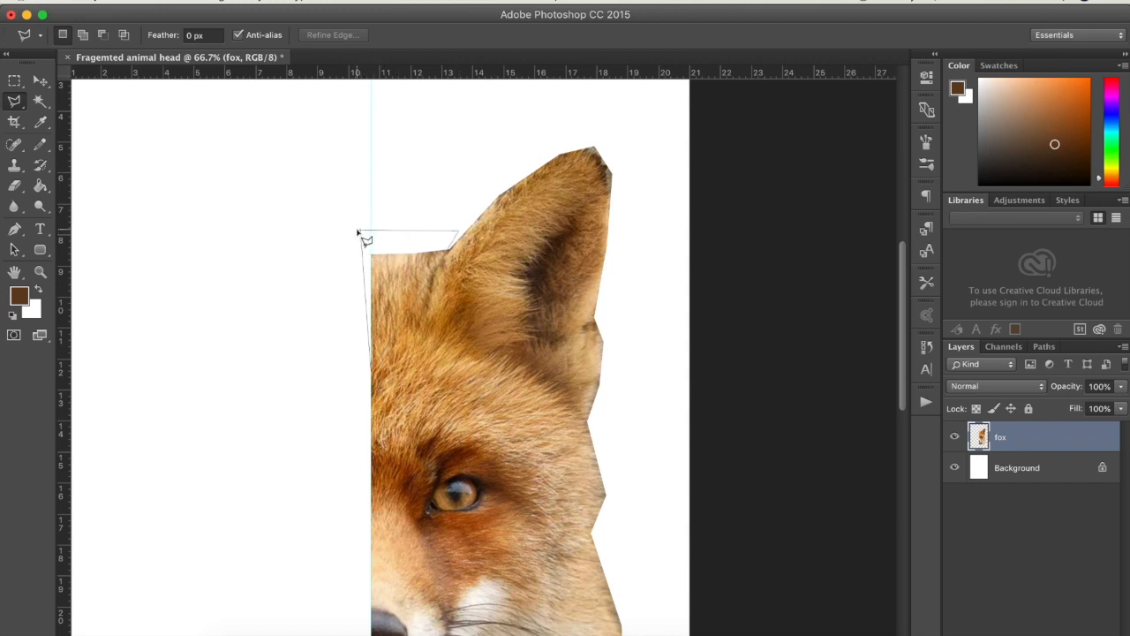
Step: Place the first corner of a triangular facet outline near the fox's forehead
{"action": "left_click", "coordinate": [450, 251]}
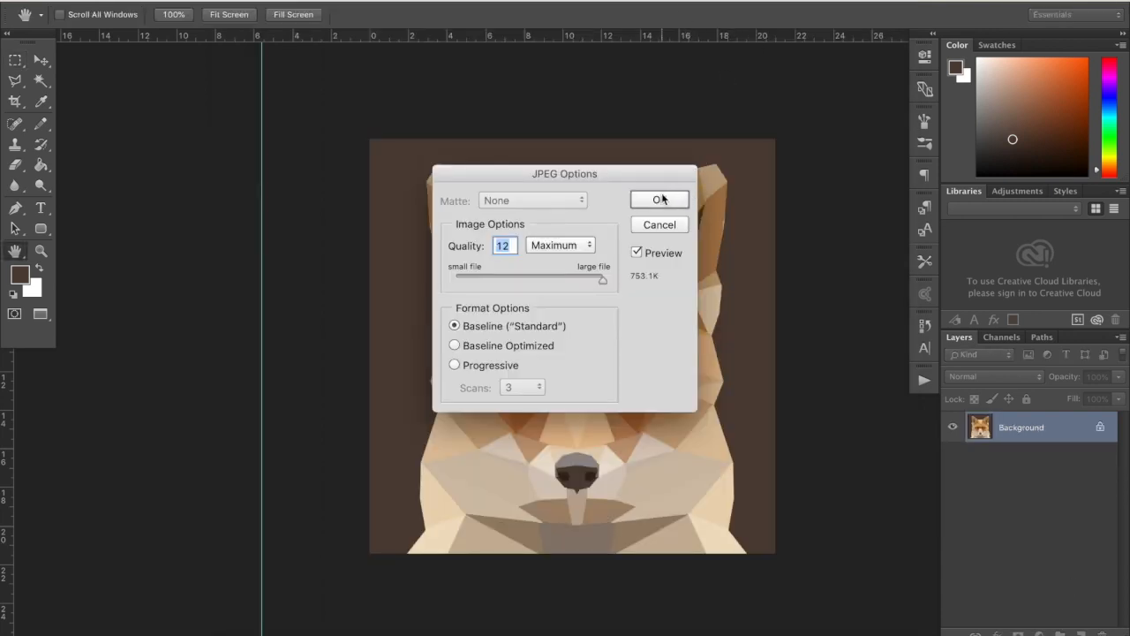
Step: Confirm the JPEG options at Quality 12 (Maximum), Baseline Standard
{"action": "left_click", "coordinate": [659, 198]}
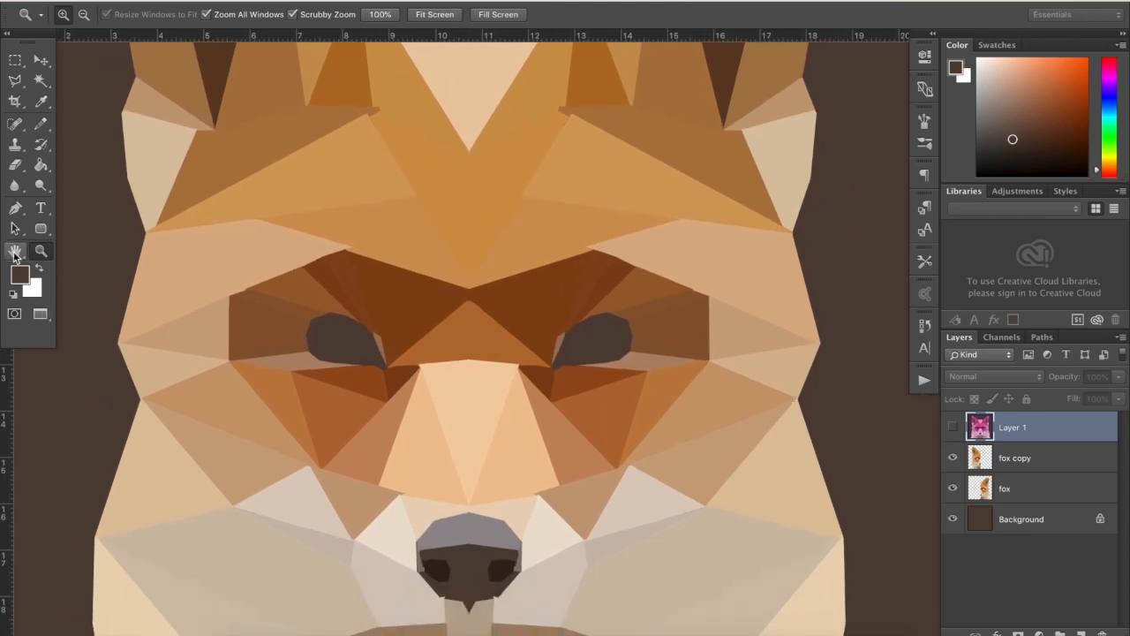